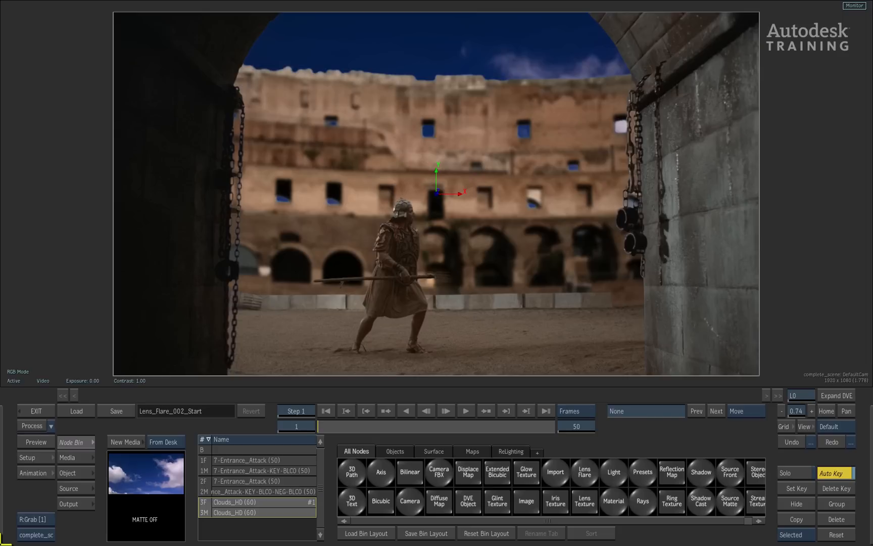
{"action": "mouse_move", "coordinate": [322, 427]}
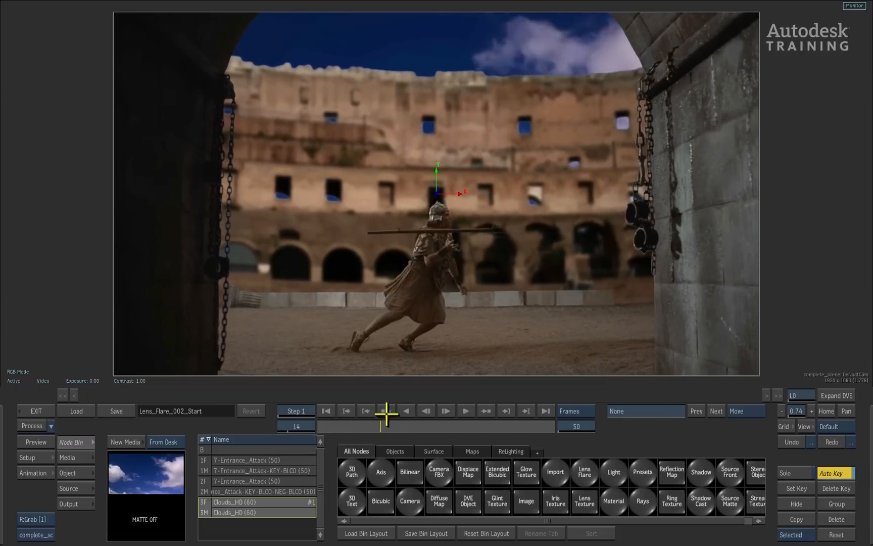
- Jump the gladiator shot ahead to frame 25 of 50
{"action": "left_click", "coordinate": [466, 412]}
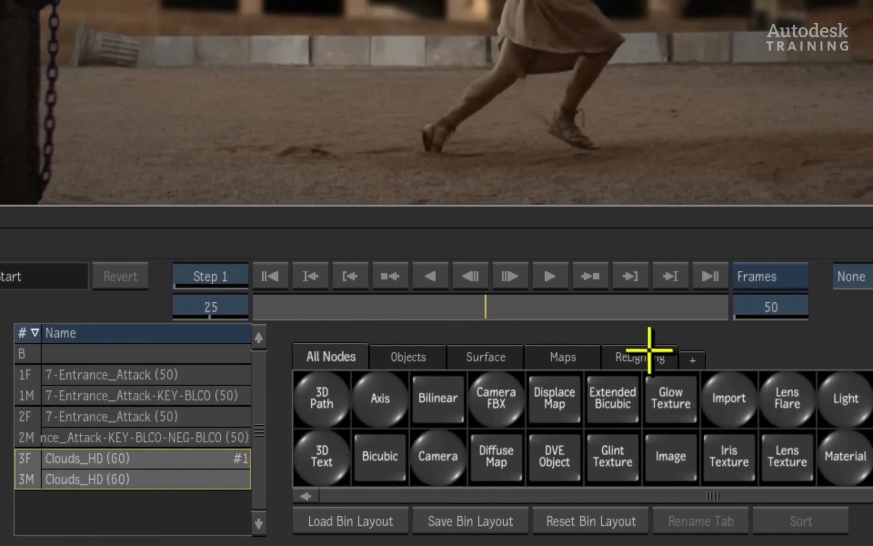
- Add a Light node (light1) from the ReLighting bin into the colosseum scene
{"action": "left_click", "coordinate": [640, 357]}
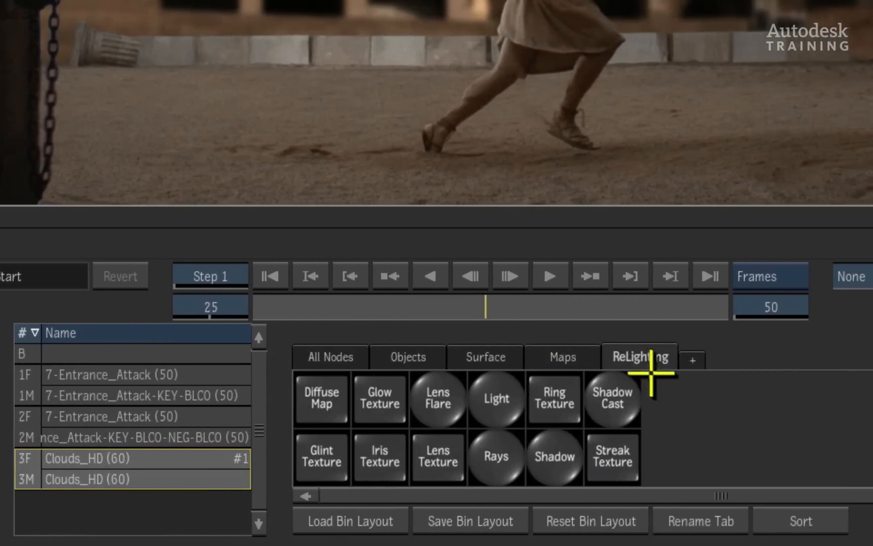
{"action": "mouse_move", "coordinate": [681, 416]}
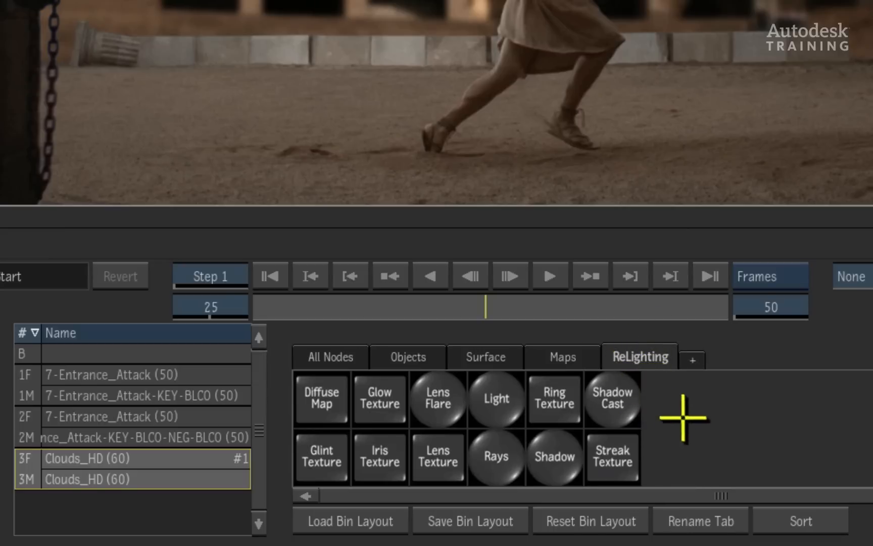
{"action": "mouse_move", "coordinate": [438, 370]}
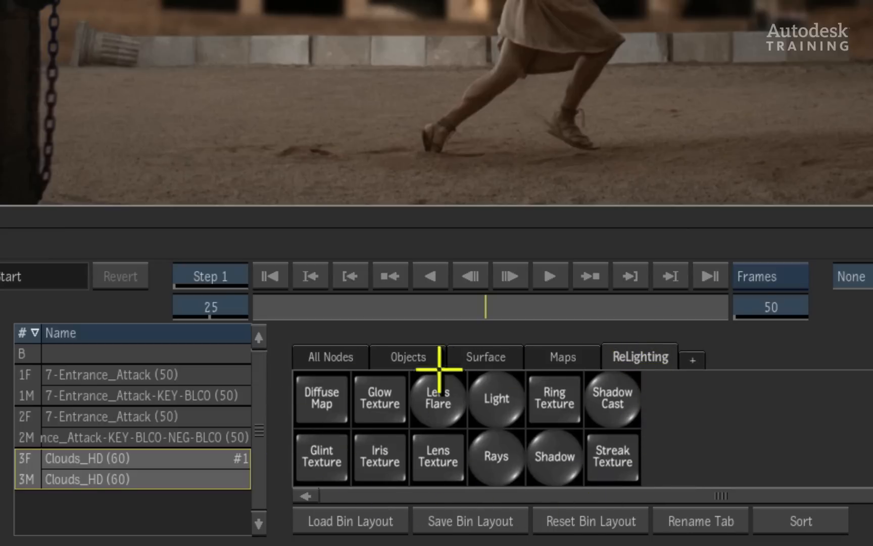
{"action": "mouse_move", "coordinate": [657, 449]}
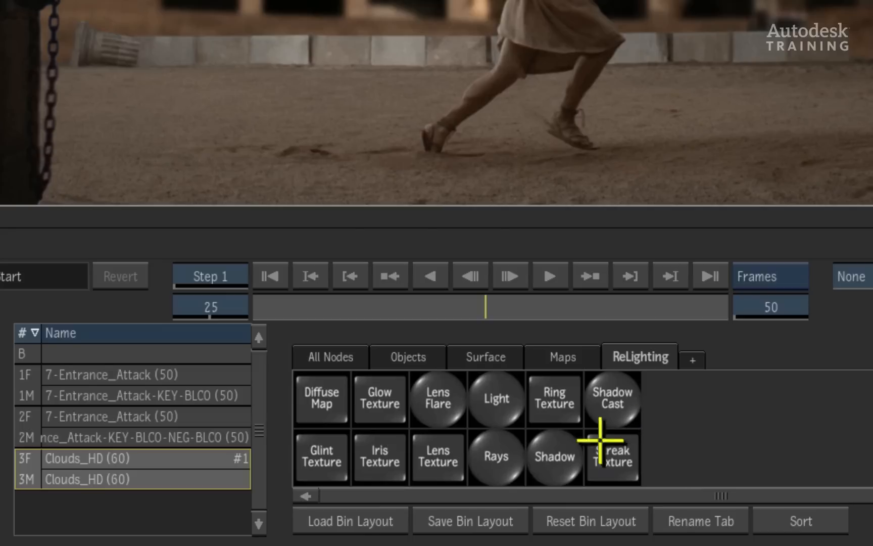
{"action": "mouse_move", "coordinate": [495, 399]}
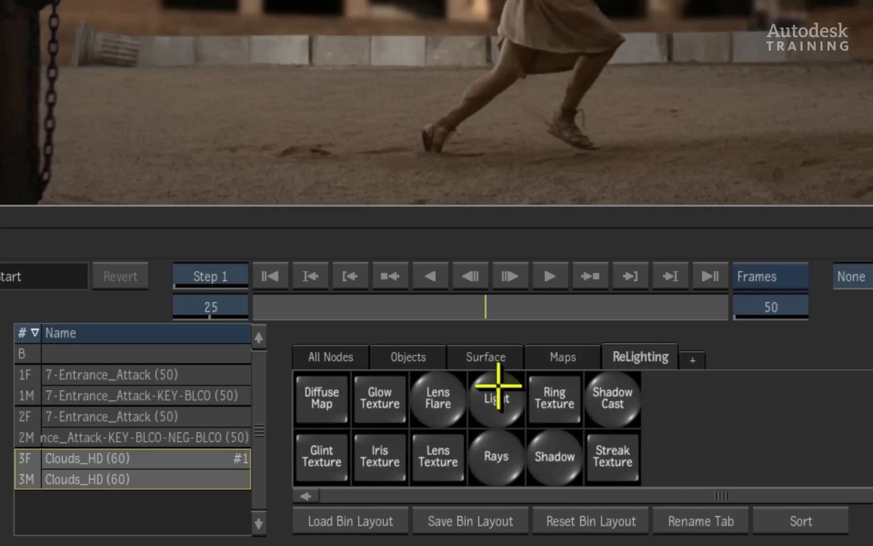
{"action": "mouse_move", "coordinate": [472, 396]}
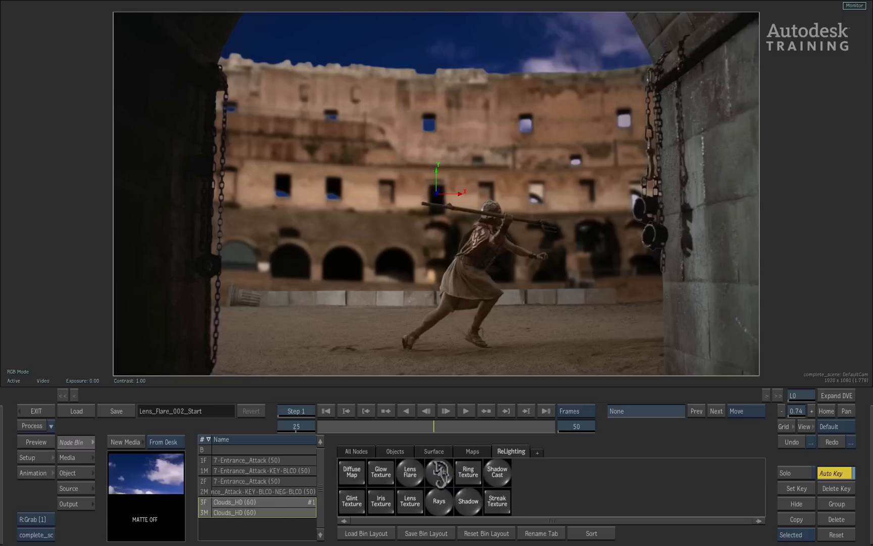
{"action": "left_click", "coordinate": [437, 472]}
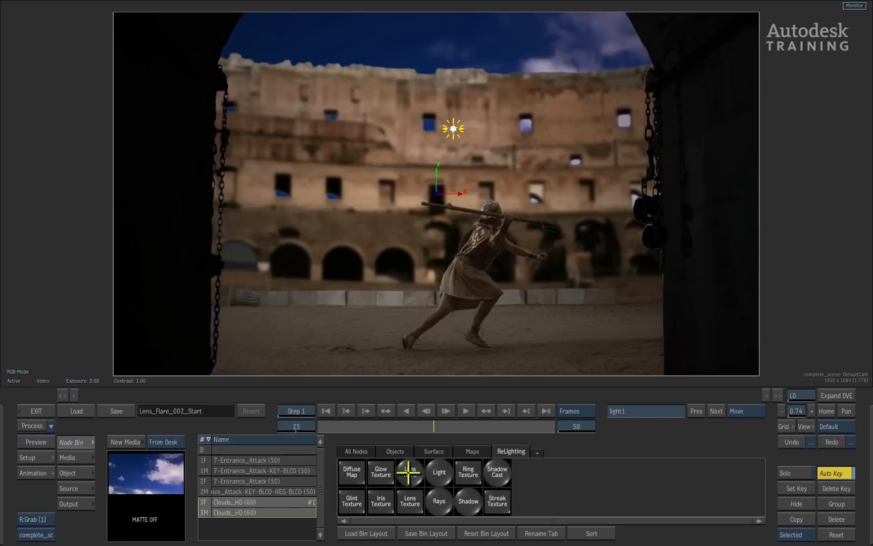
{"action": "mouse_move", "coordinate": [410, 472]}
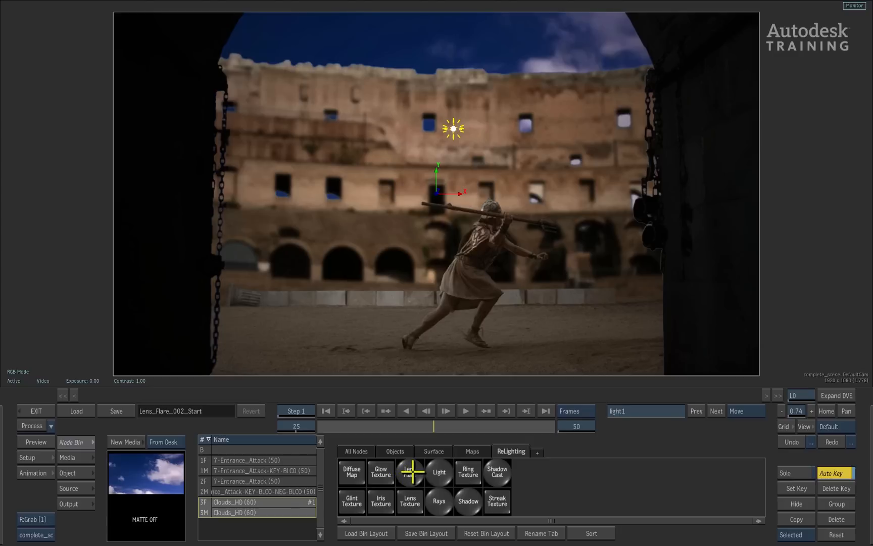
{"action": "mouse_move", "coordinate": [410, 472]}
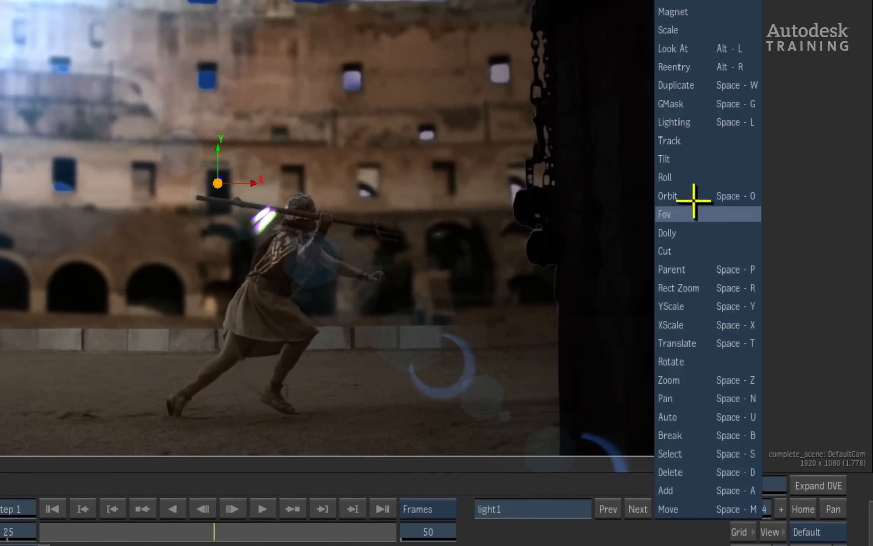
- Switch the viewport to Orbit mode to orbit the DefaultCam around the flare
{"action": "left_click", "coordinate": [667, 195]}
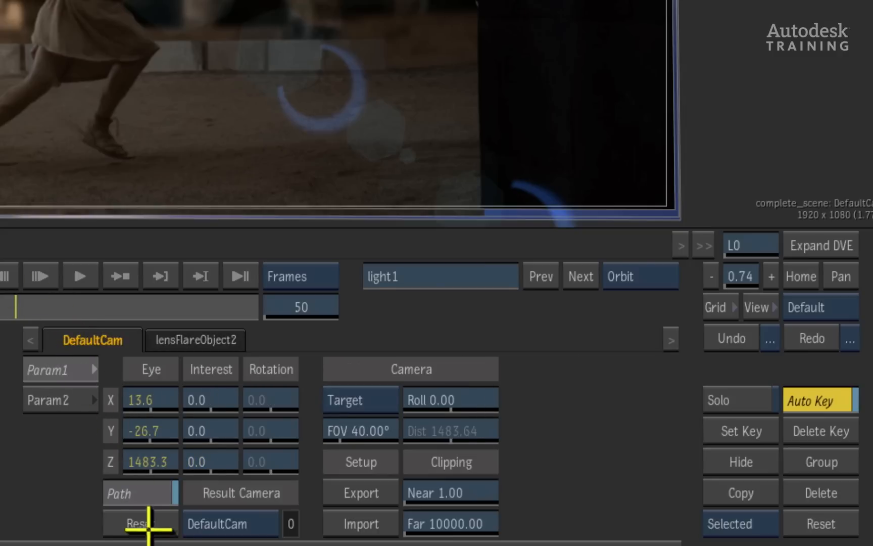
- Reset DefaultCam, return to Move mode and select lensFlareObject2's pivot in the scene
{"action": "left_click", "coordinate": [134, 522]}
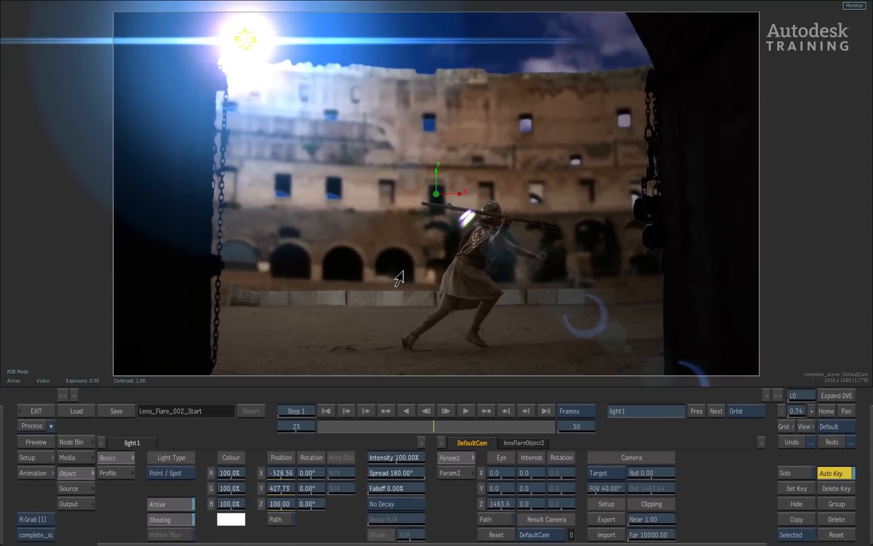
{"action": "mouse_move", "coordinate": [256, 19]}
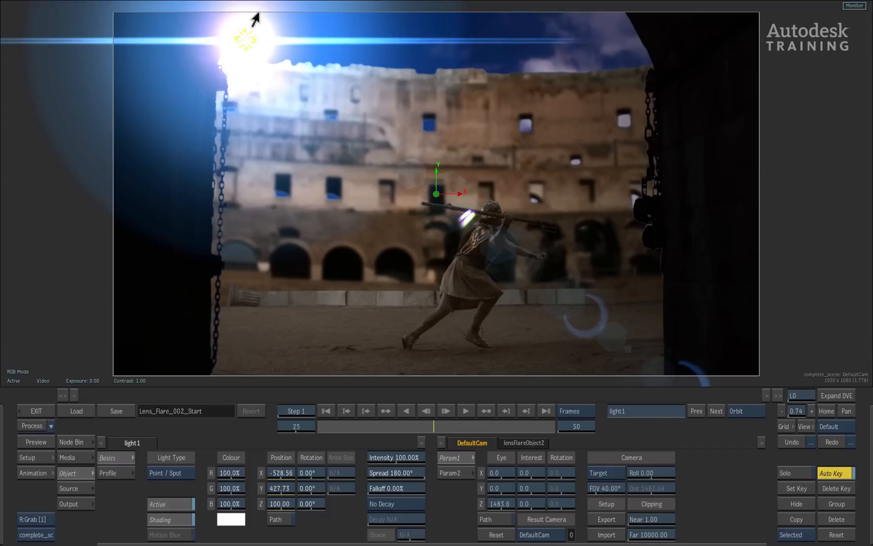
{"action": "mouse_move", "coordinate": [465, 204]}
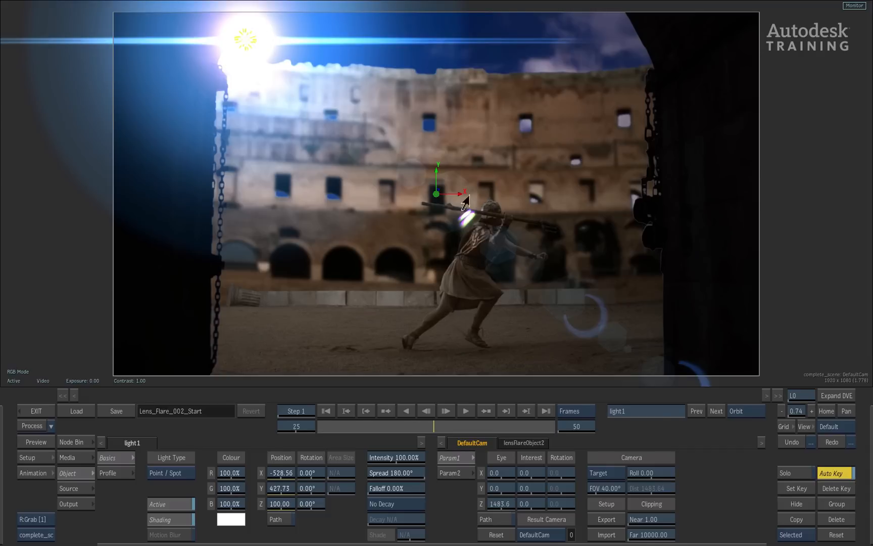
{"action": "mouse_move", "coordinate": [429, 210]}
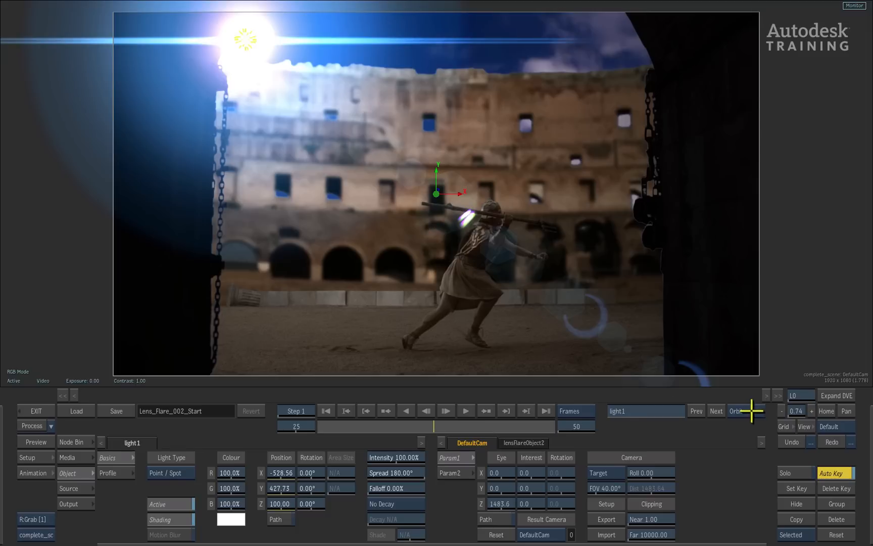
{"action": "left_click", "coordinate": [735, 411]}
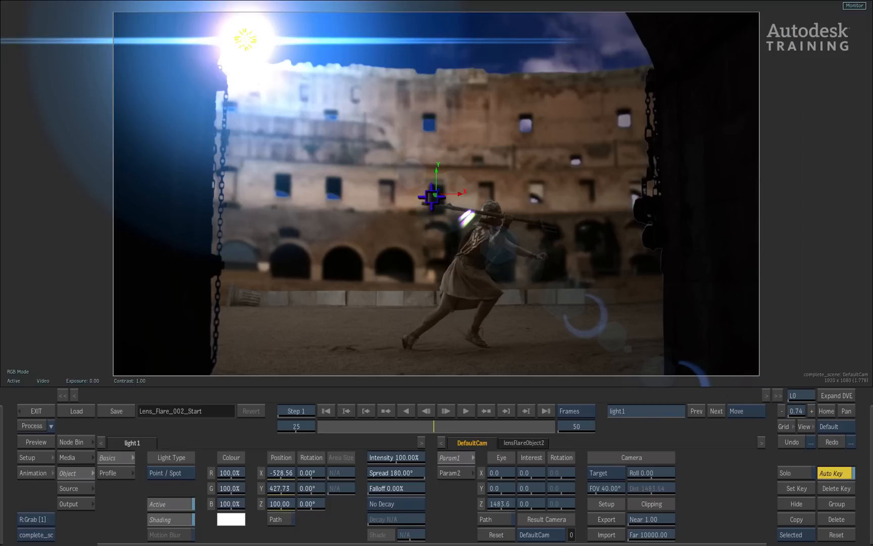
{"action": "left_click", "coordinate": [523, 443]}
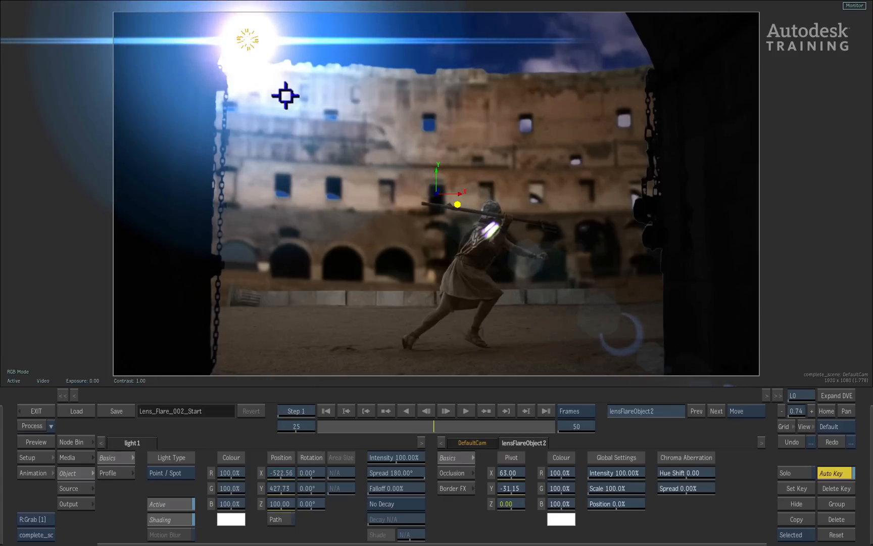
{"action": "mouse_move", "coordinate": [686, 385]}
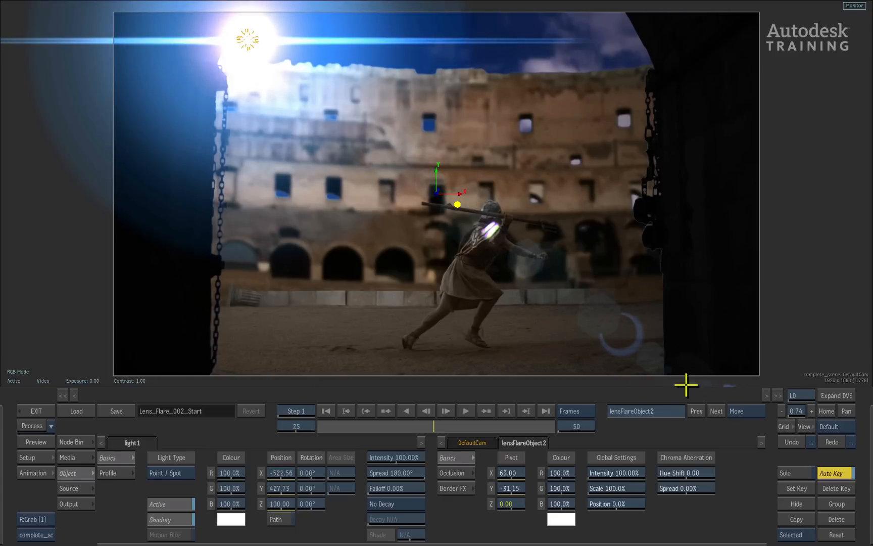
{"action": "mouse_move", "coordinate": [649, 337]}
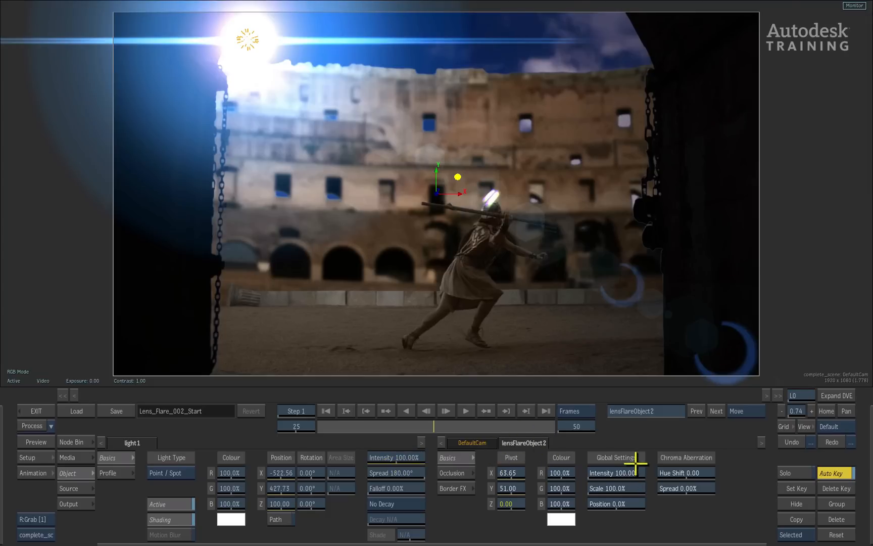
{"action": "mouse_move", "coordinate": [629, 524]}
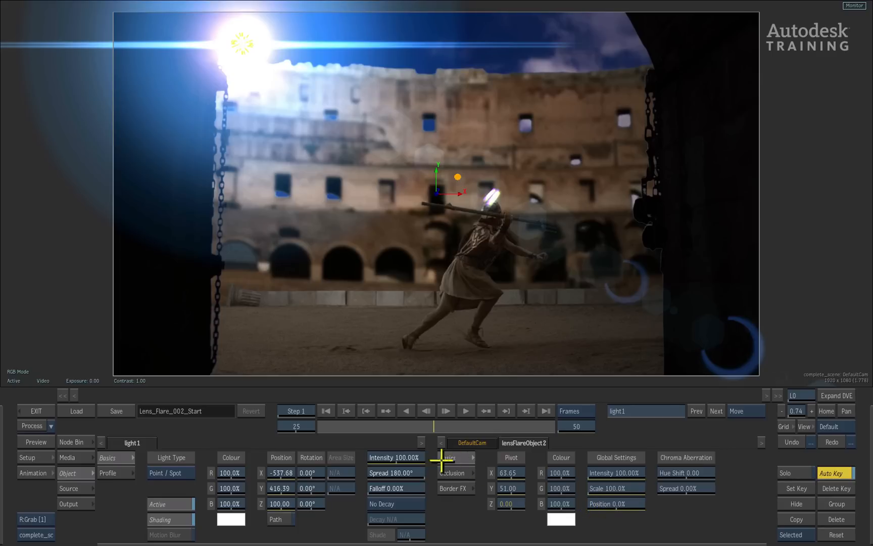
{"action": "left_click", "coordinate": [452, 472]}
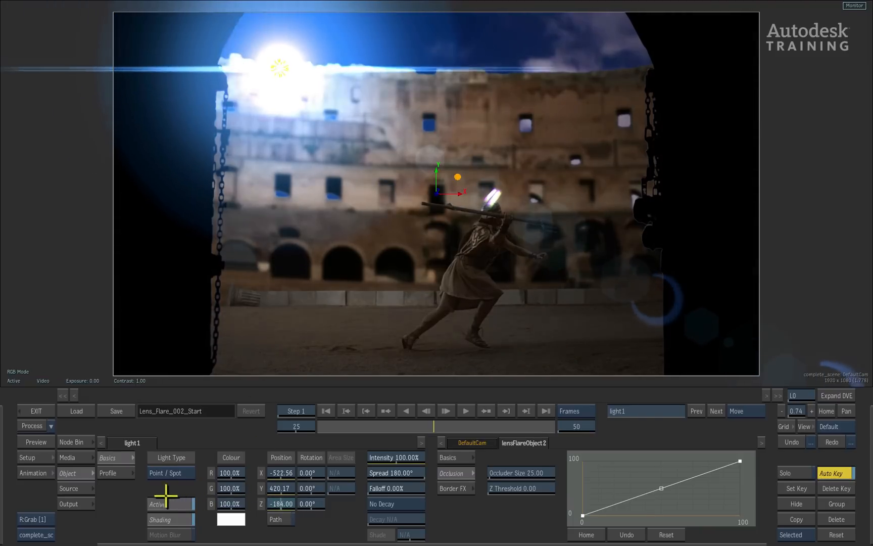
{"action": "left_click", "coordinate": [281, 503]}
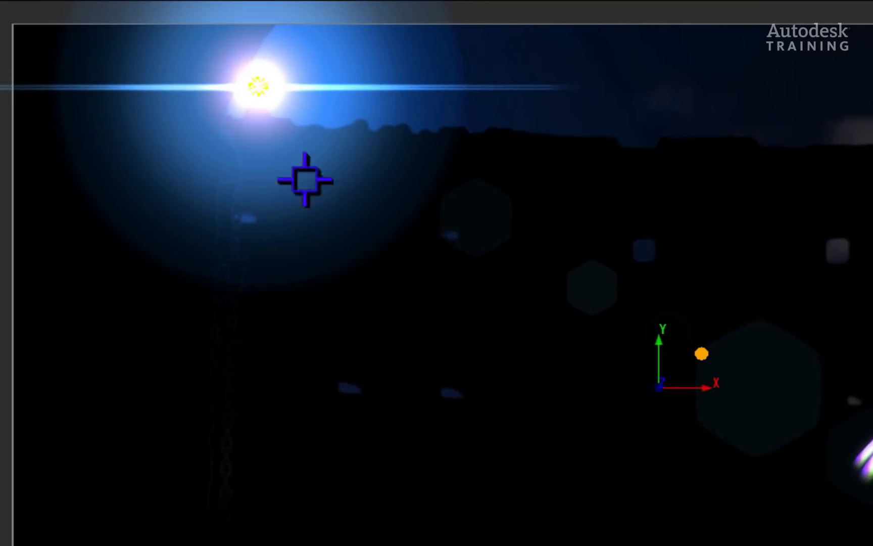
{"action": "mouse_move", "coordinate": [315, 230]}
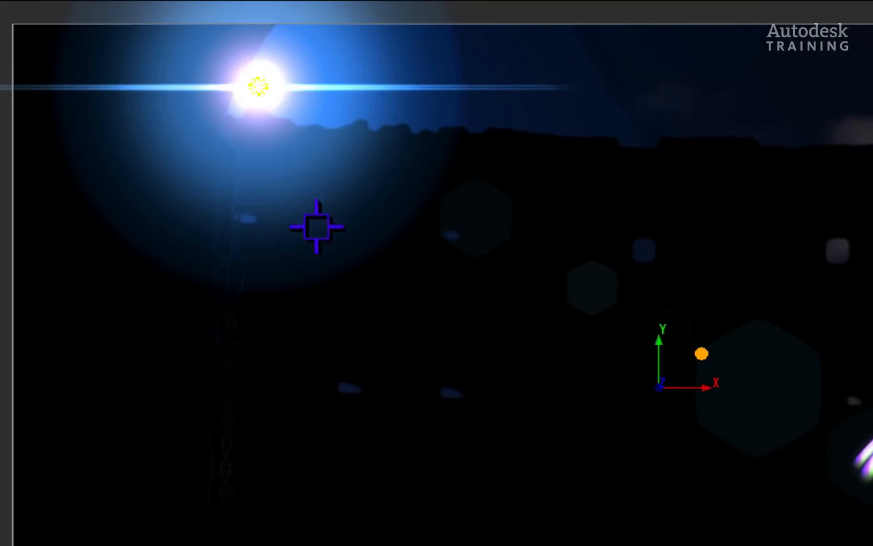
{"action": "mouse_move", "coordinate": [324, 435]}
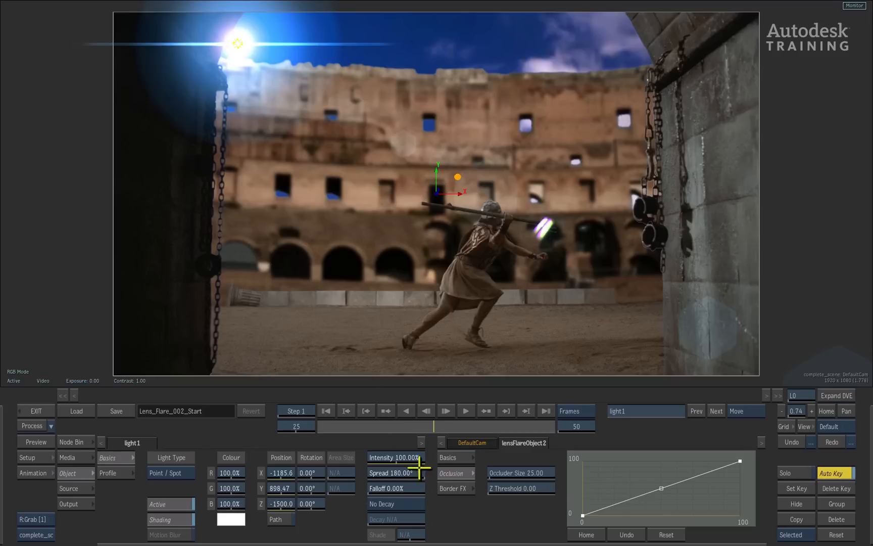
{"action": "mouse_move", "coordinate": [434, 493]}
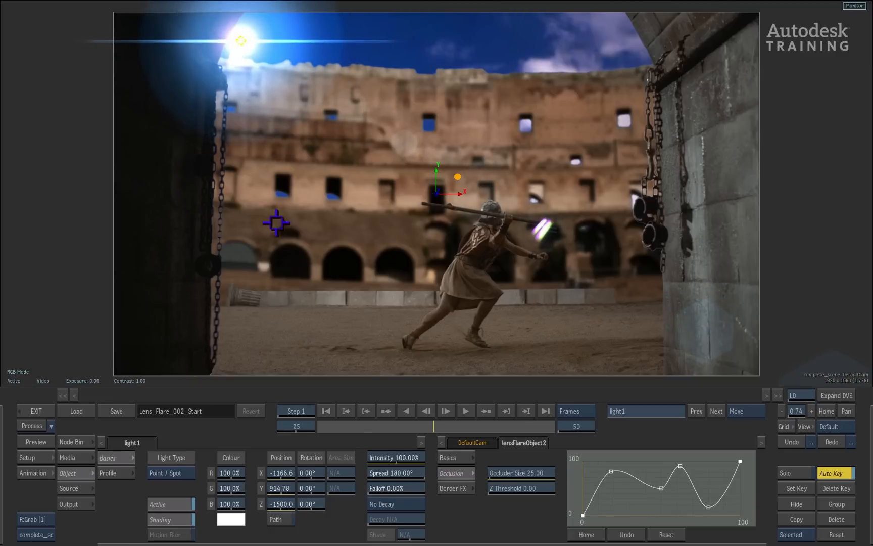
{"action": "mouse_move", "coordinate": [462, 506]}
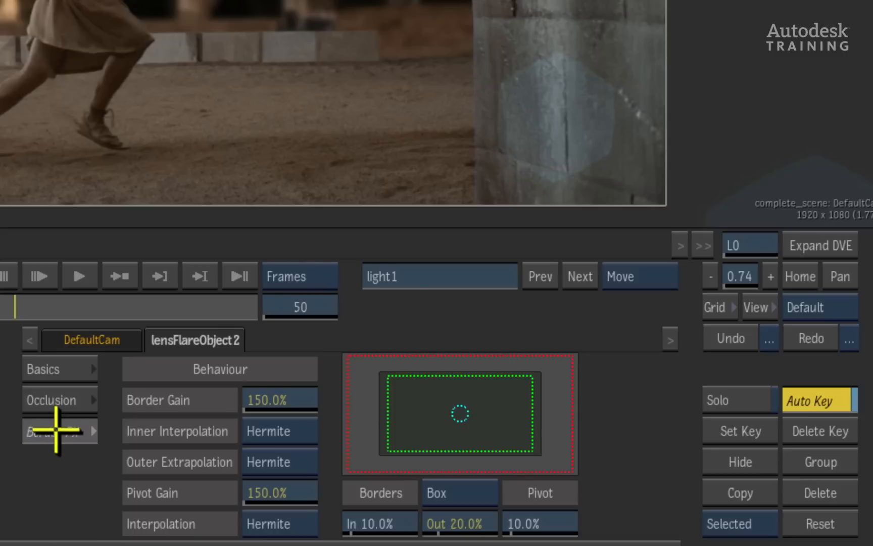
{"action": "mouse_move", "coordinate": [81, 427]}
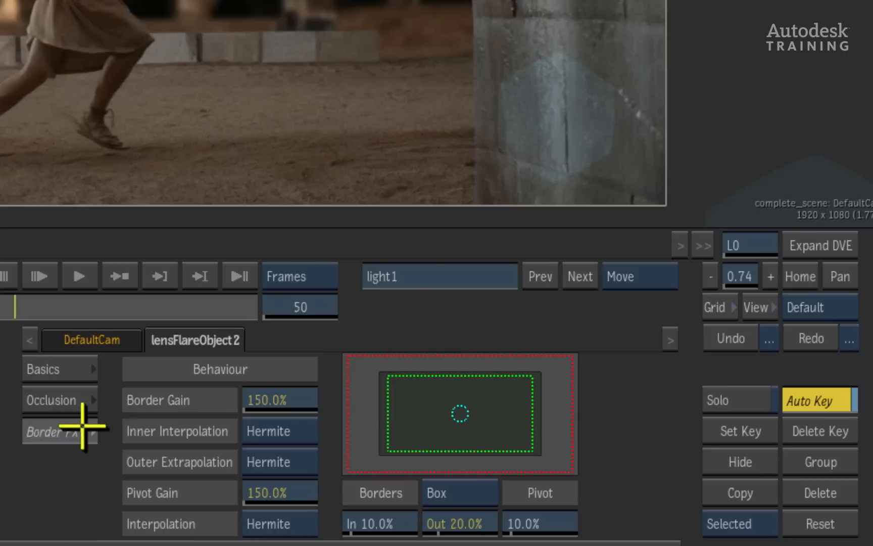
{"action": "mouse_move", "coordinate": [96, 480]}
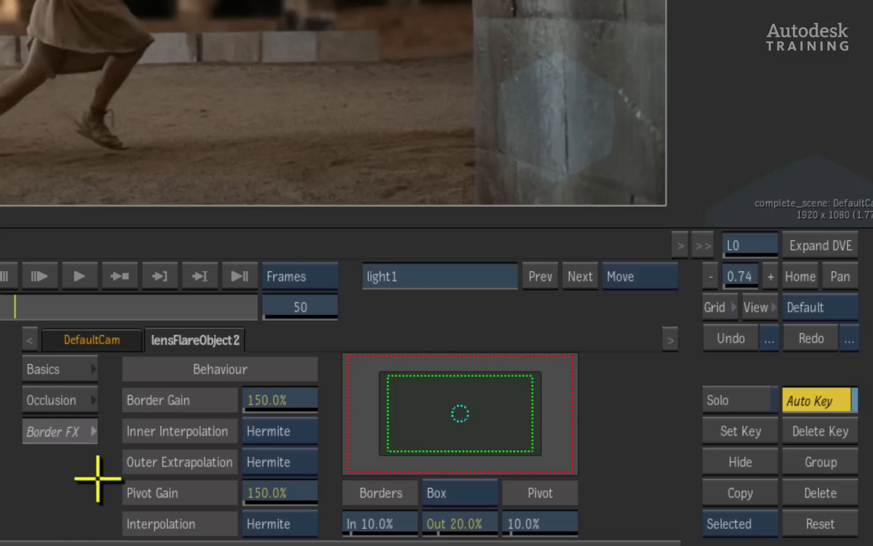
{"action": "mouse_move", "coordinate": [439, 418]}
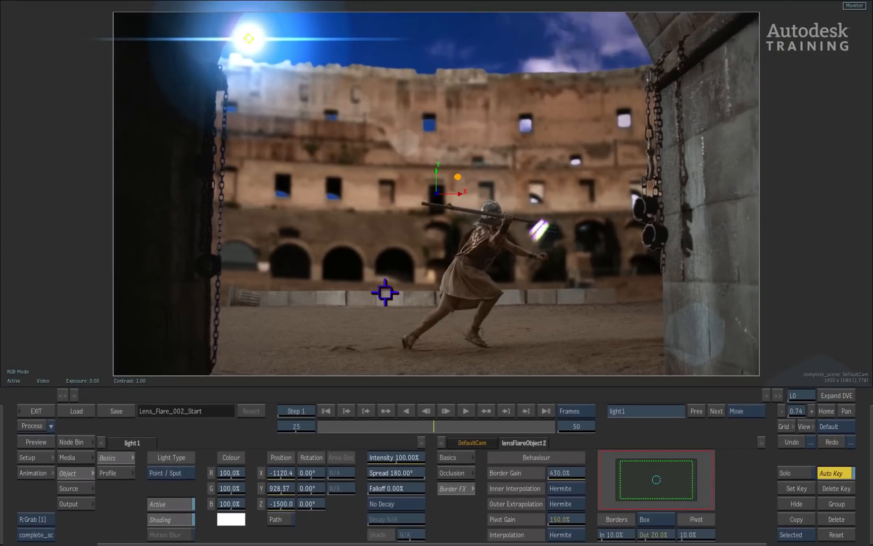
- Try Horizontal and Vertical border modes, return to Box, and reset Border Gain to 150%
{"action": "left_click", "coordinate": [656, 518]}
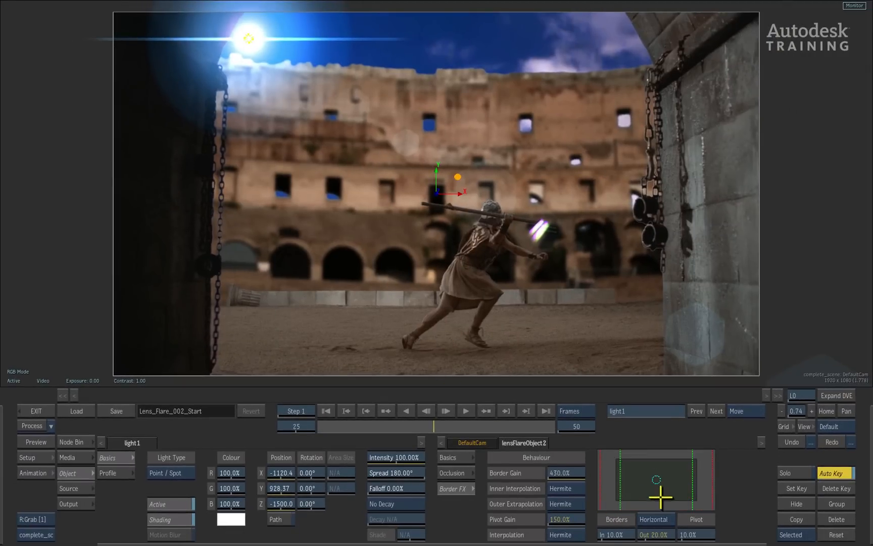
{"action": "left_click", "coordinate": [654, 520]}
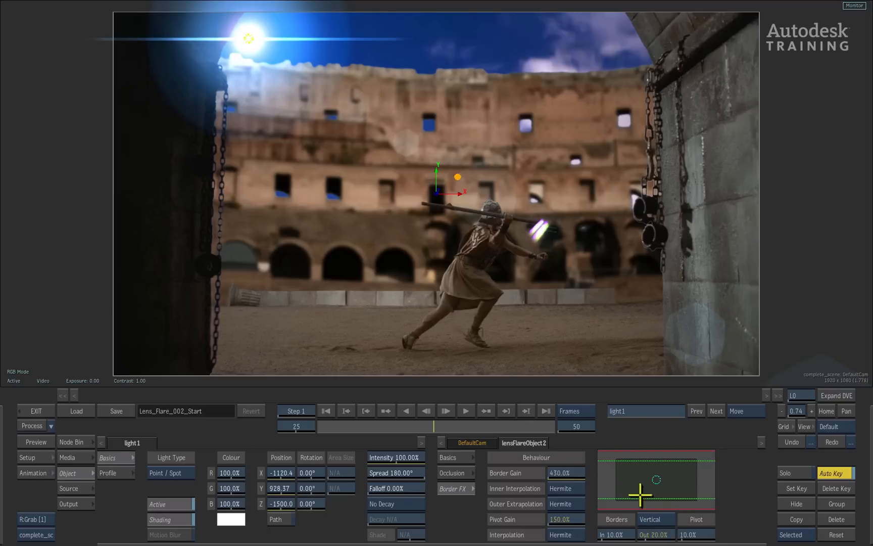
{"action": "left_click", "coordinate": [655, 519]}
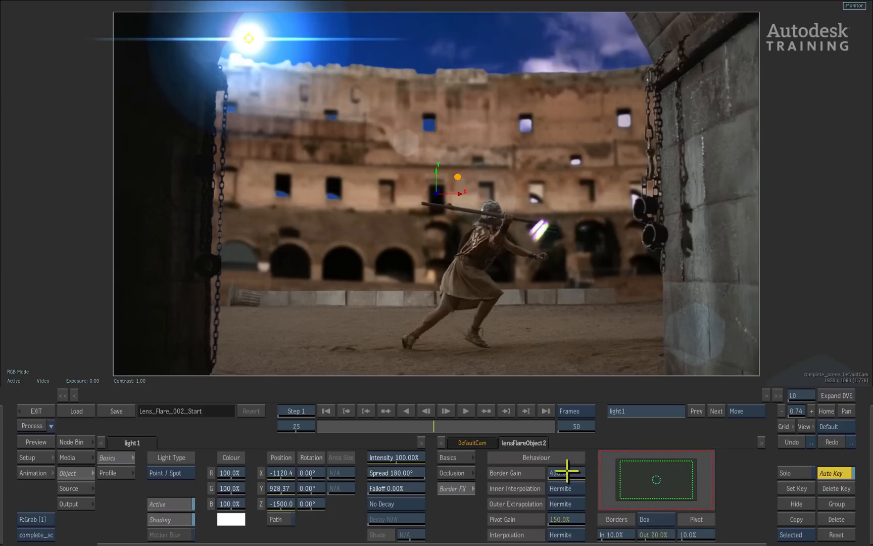
{"action": "left_click", "coordinate": [565, 472]}
{"action": "type", "text": "150"}
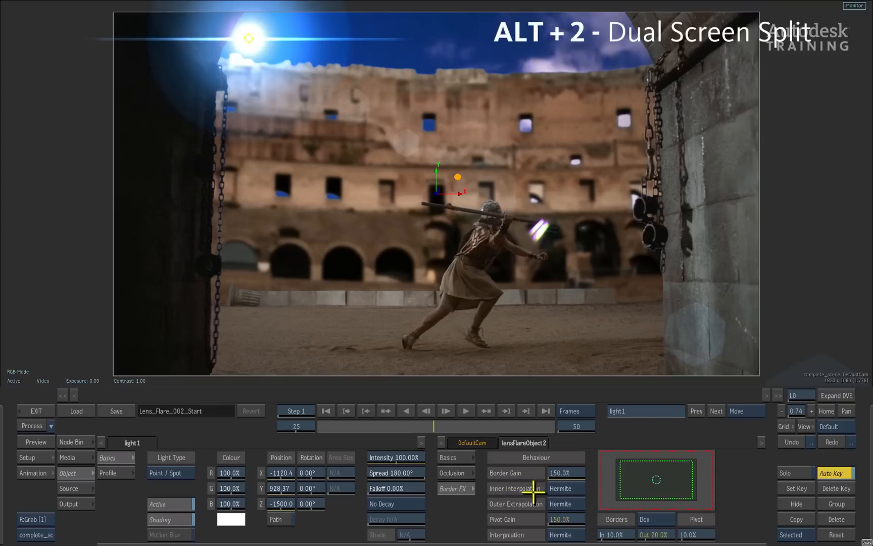
- Split the view (Alt+2) into the flare schematic beside the composite result
{"action": "key", "text": "alt+2"}
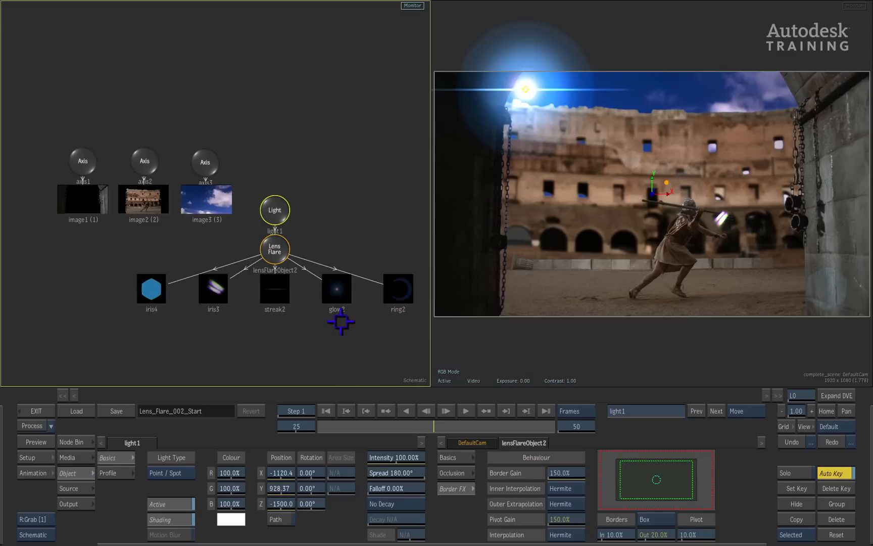
- Inspect the iris4 element's Pattern settings, then select streak2 for editing
{"action": "left_click", "coordinate": [150, 289]}
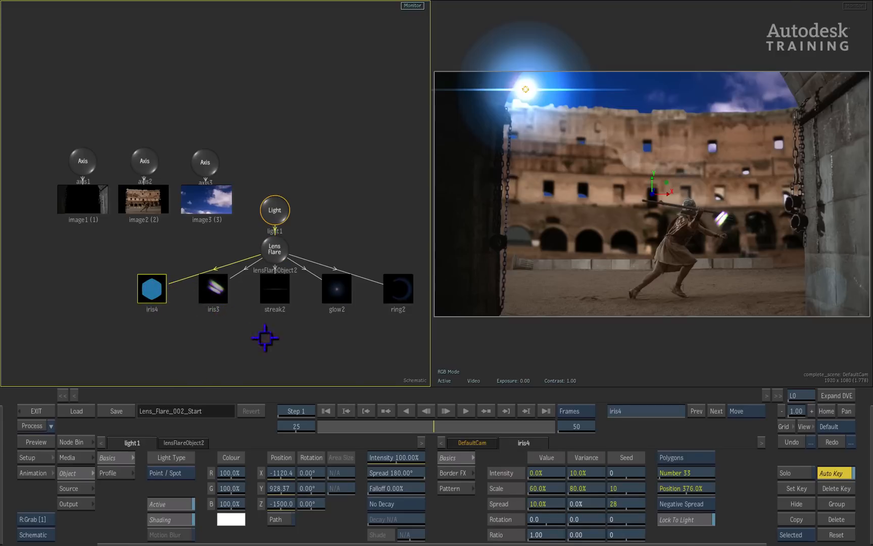
{"action": "mouse_move", "coordinate": [458, 458]}
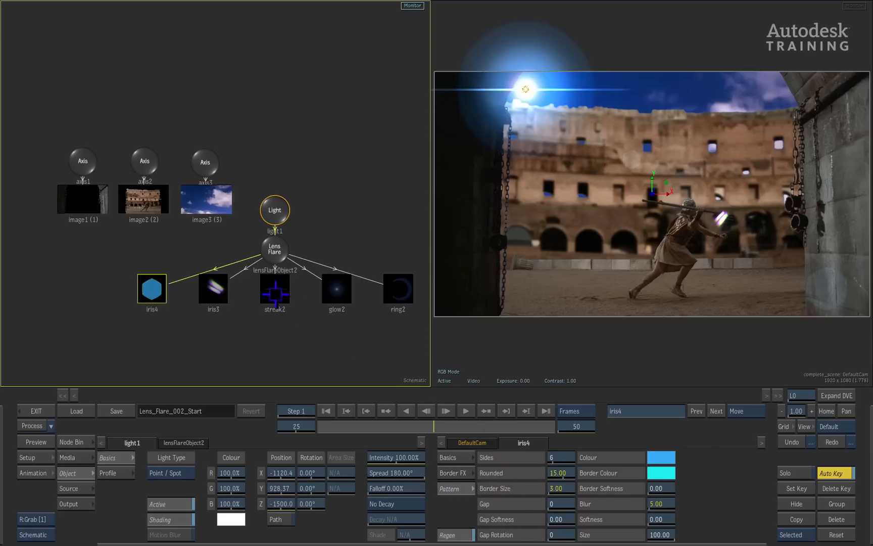
{"action": "left_click", "coordinate": [274, 288]}
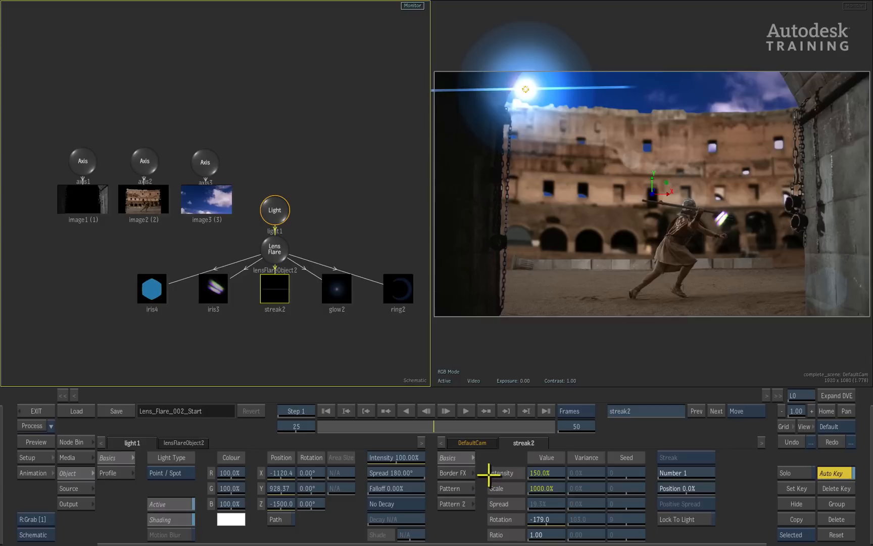
{"action": "mouse_move", "coordinate": [363, 320]}
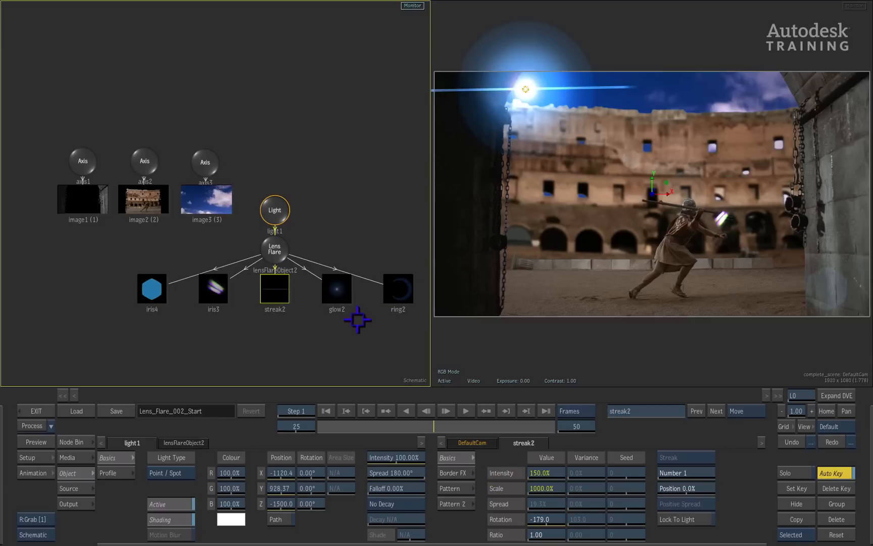
{"action": "left_click", "coordinate": [273, 249]}
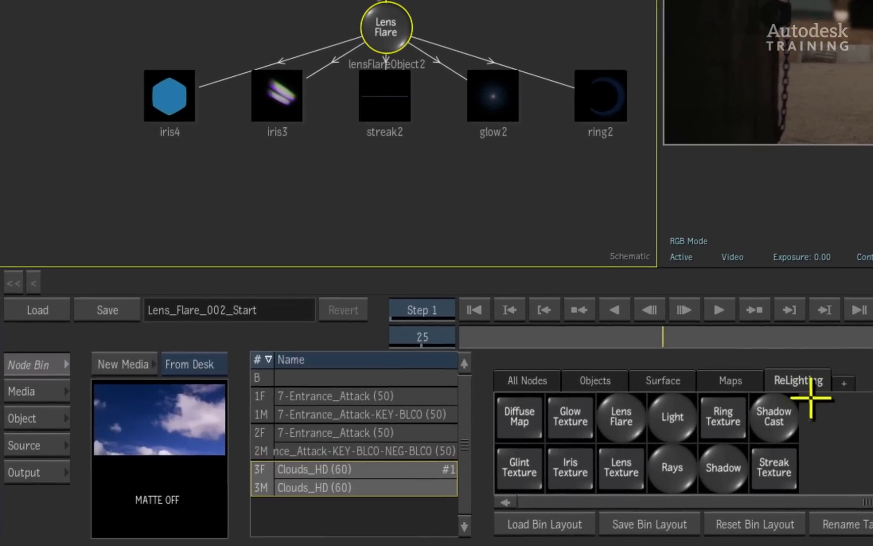
{"action": "mouse_move", "coordinate": [516, 462]}
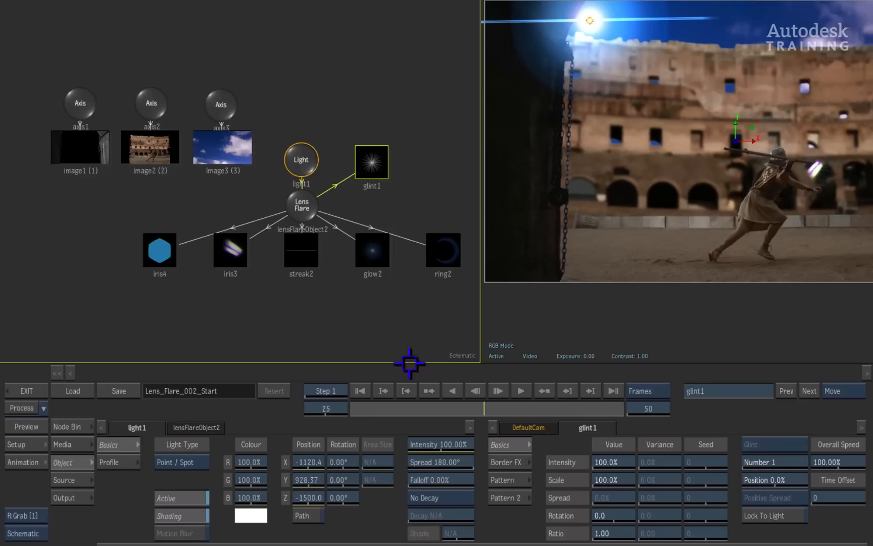
{"action": "mouse_move", "coordinate": [584, 492]}
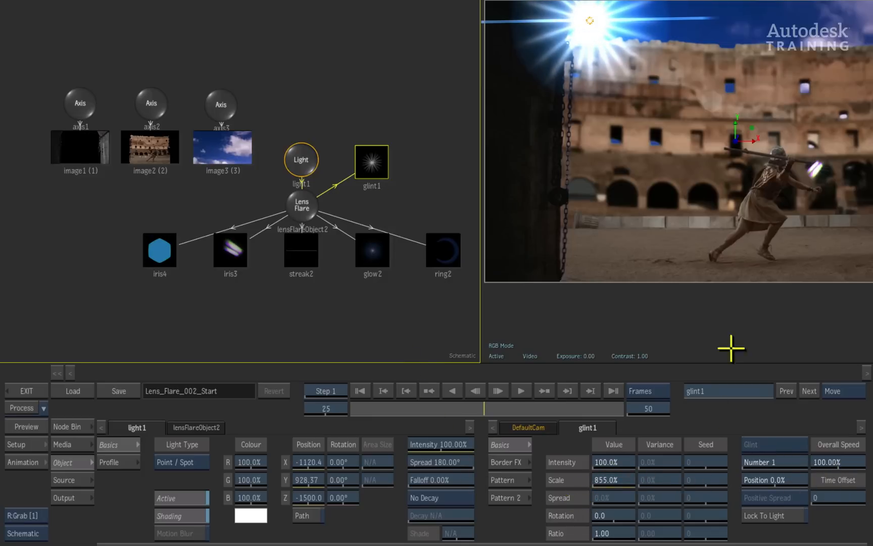
{"action": "mouse_move", "coordinate": [477, 328]}
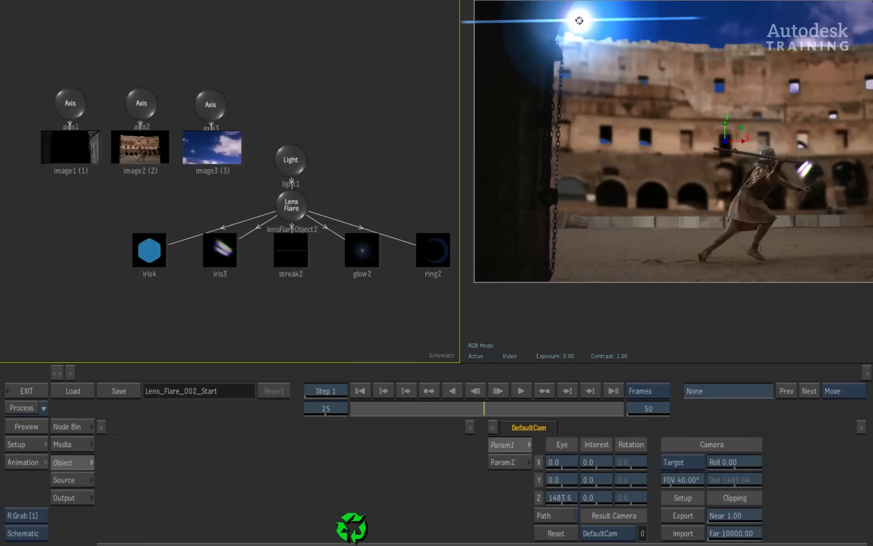
- Drop a Lens Texture node onto the Lens Flare in the schematic
{"action": "left_click", "coordinate": [291, 206]}
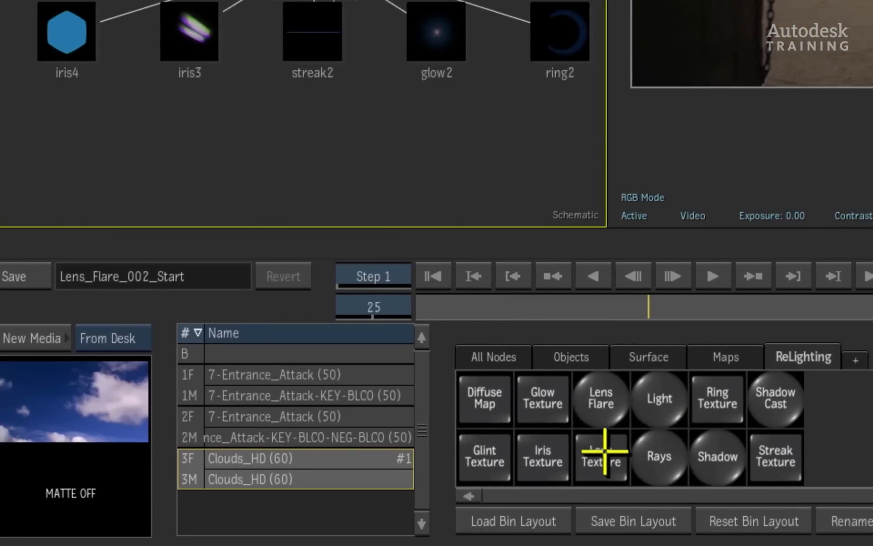
{"action": "mouse_move", "coordinate": [602, 450]}
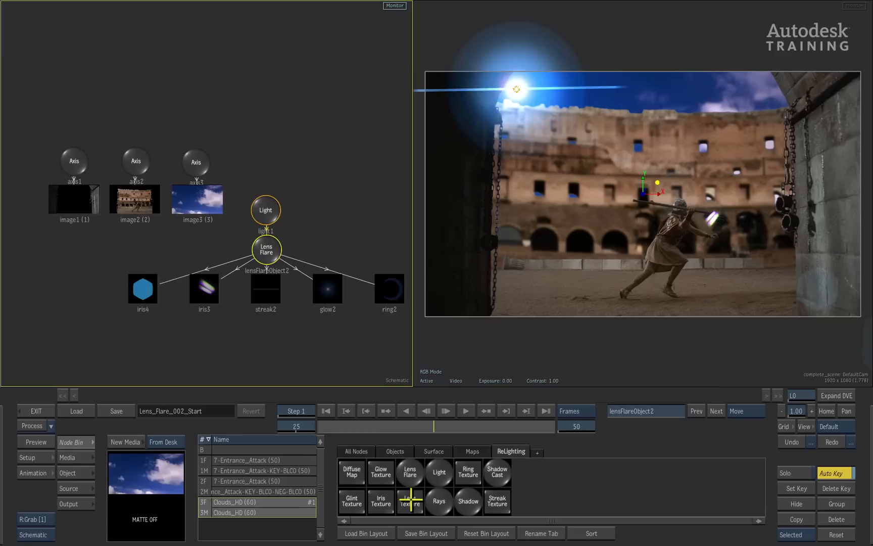
{"action": "mouse_move", "coordinate": [334, 201]}
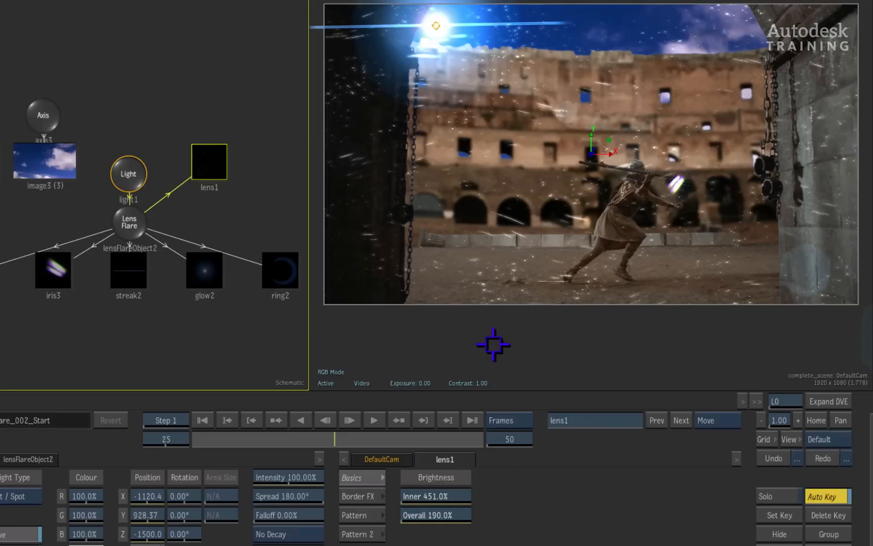
- View the composite full-size, lower lens1's Basics overall brightness to 17%, and restore the dual split
{"action": "key", "text": "alt+1"}
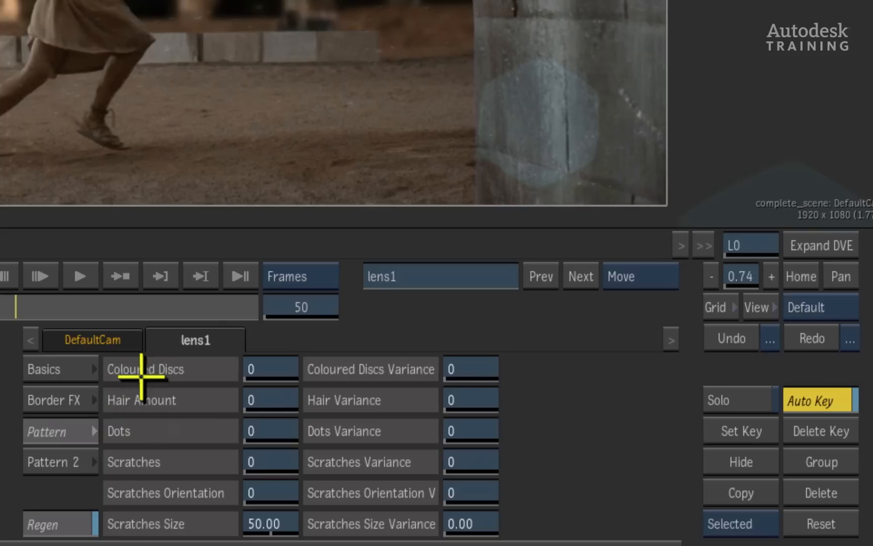
{"action": "mouse_move", "coordinate": [69, 464]}
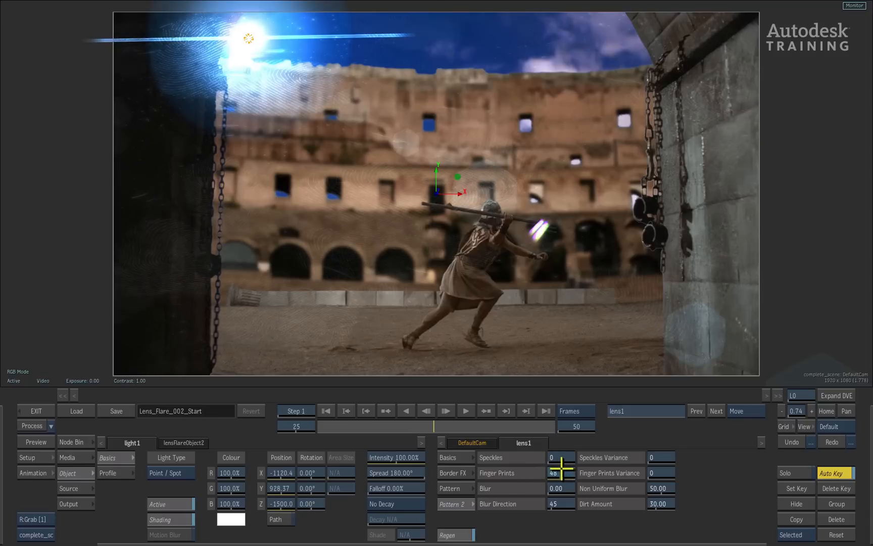
{"action": "left_click", "coordinate": [452, 472]}
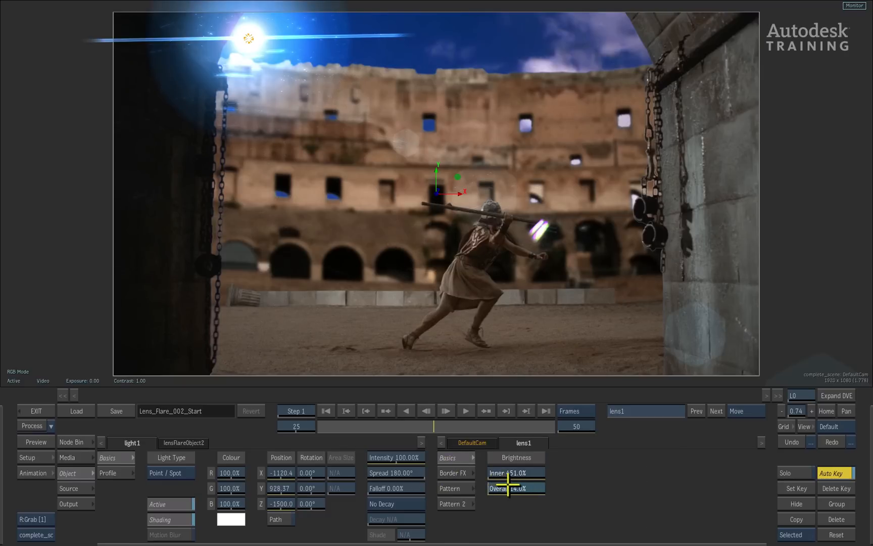
{"action": "key", "text": "alt+2"}
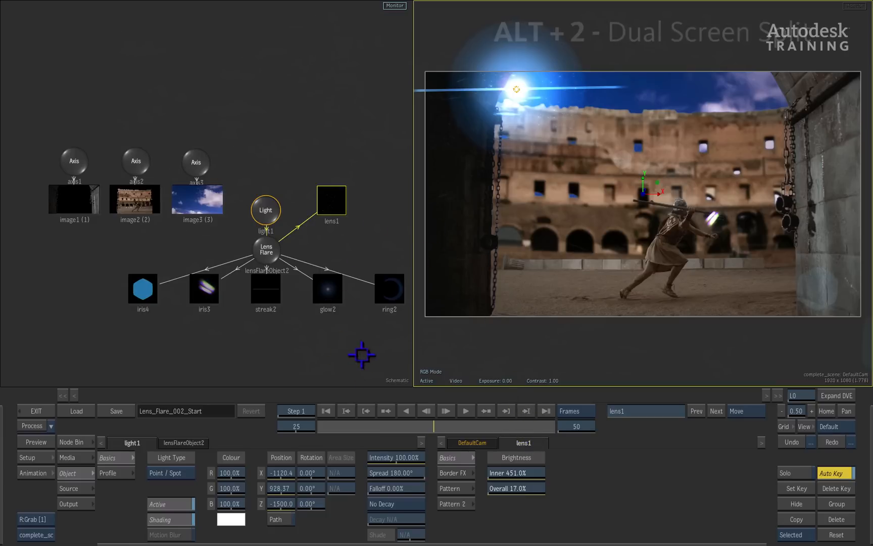
{"action": "mouse_move", "coordinate": [351, 322]}
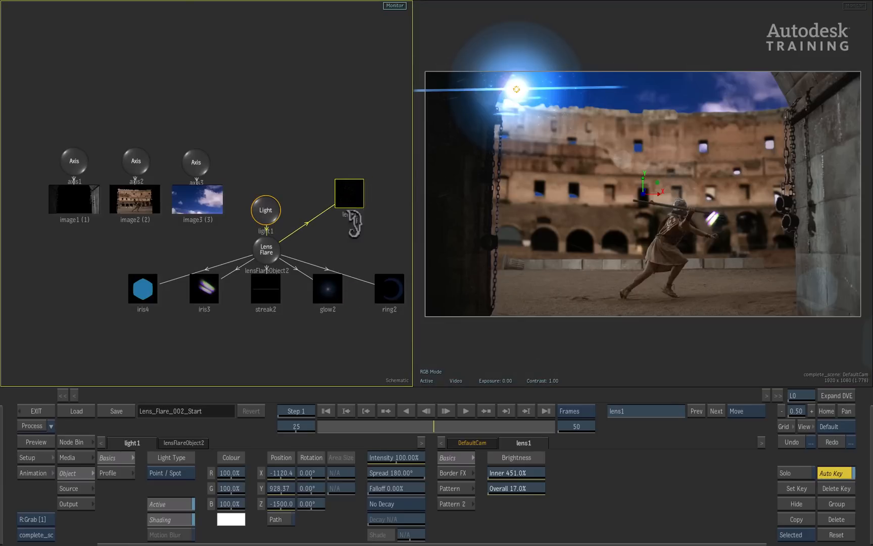
- Start a Media import From Desk to pick the blowing_smoke clip
{"action": "left_click", "coordinate": [349, 193]}
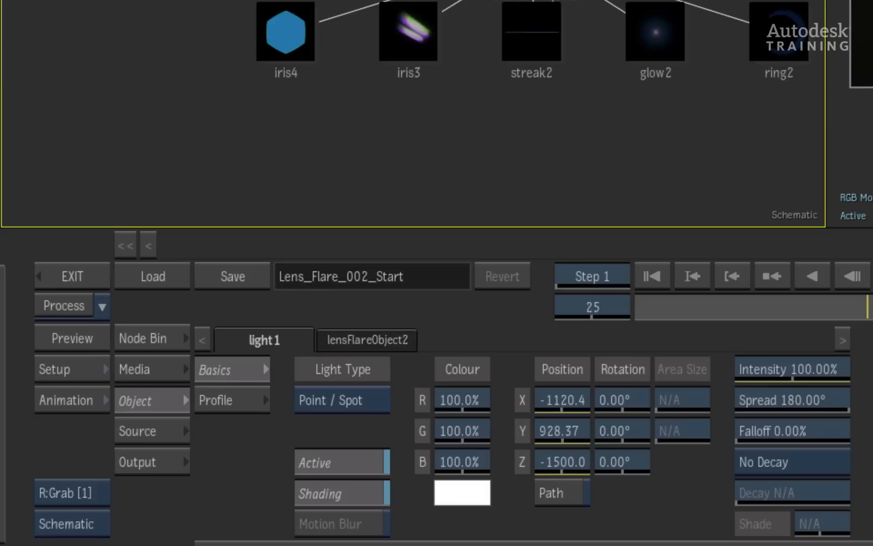
{"action": "left_click", "coordinate": [143, 369]}
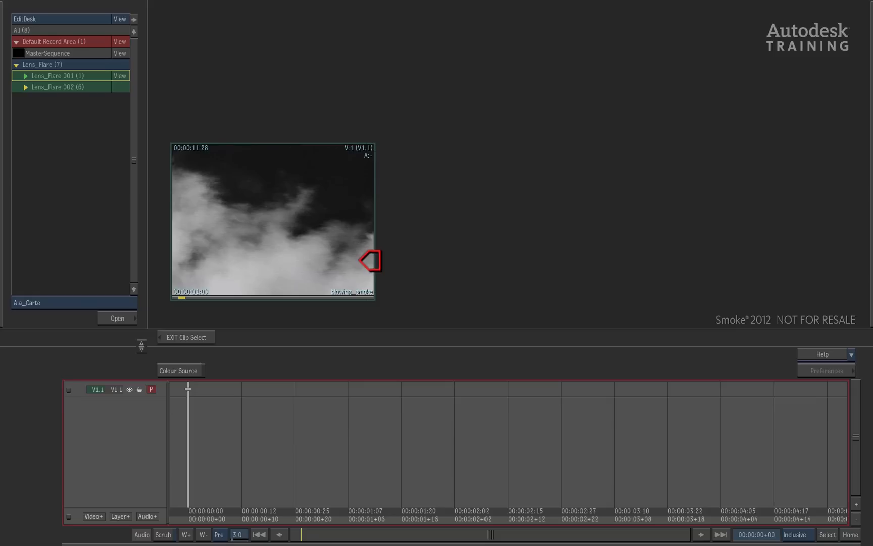
{"action": "mouse_move", "coordinate": [365, 262]}
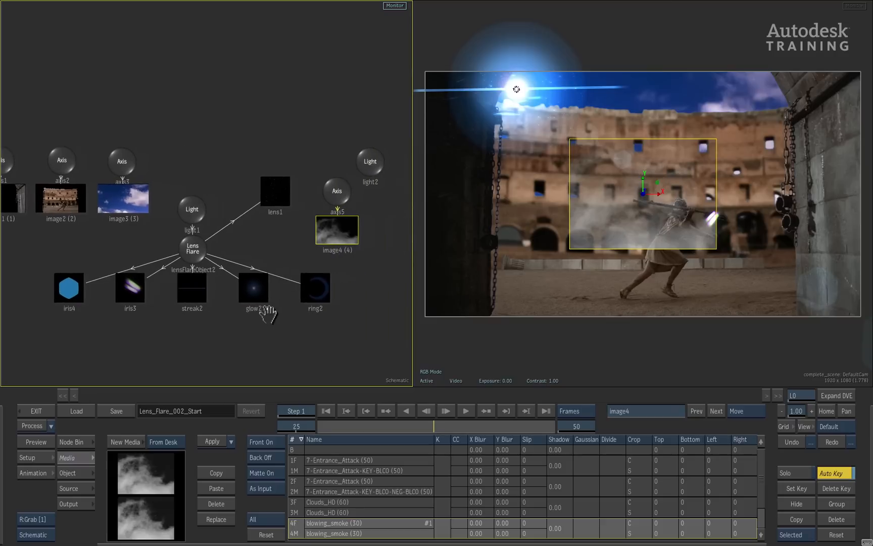
- Select the blowing_smoke media entry and delete the image4 smoke layer from the schematic
{"action": "left_click", "coordinate": [337, 229]}
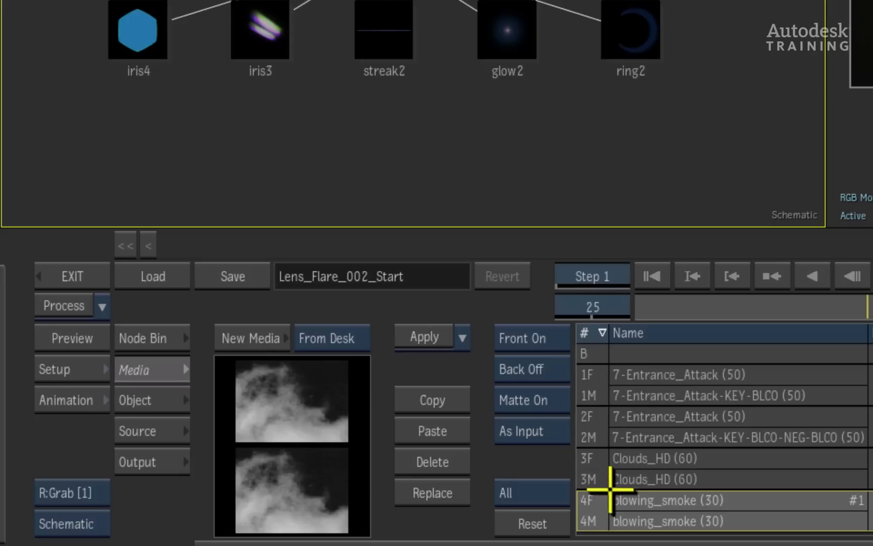
{"action": "mouse_move", "coordinate": [651, 506]}
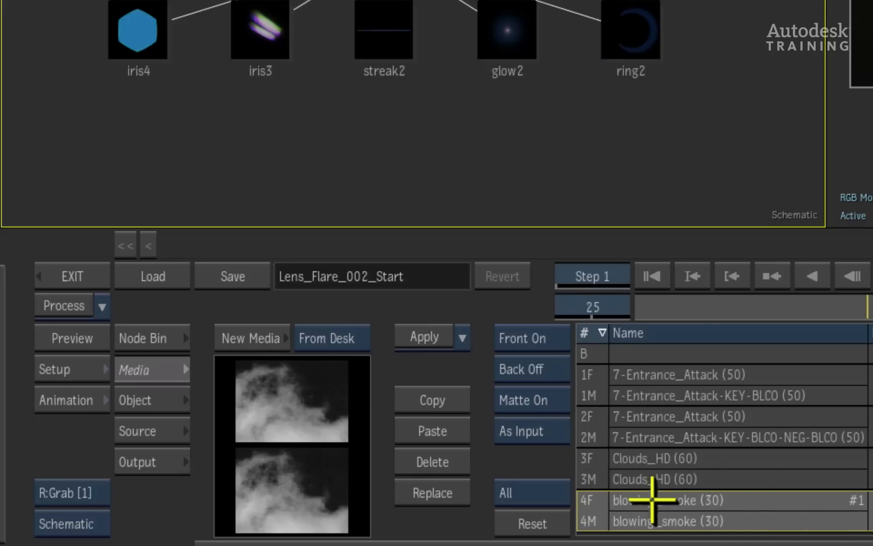
{"action": "left_click", "coordinate": [152, 336]}
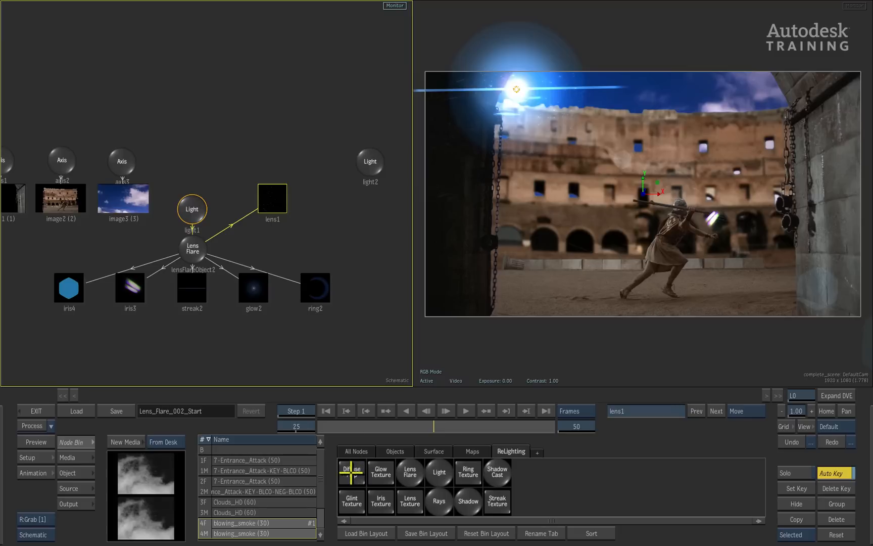
- Attach blowing_smoke as a Diffuse Map on lens1, switch to single view, and bring up Load
{"action": "left_click", "coordinate": [351, 472]}
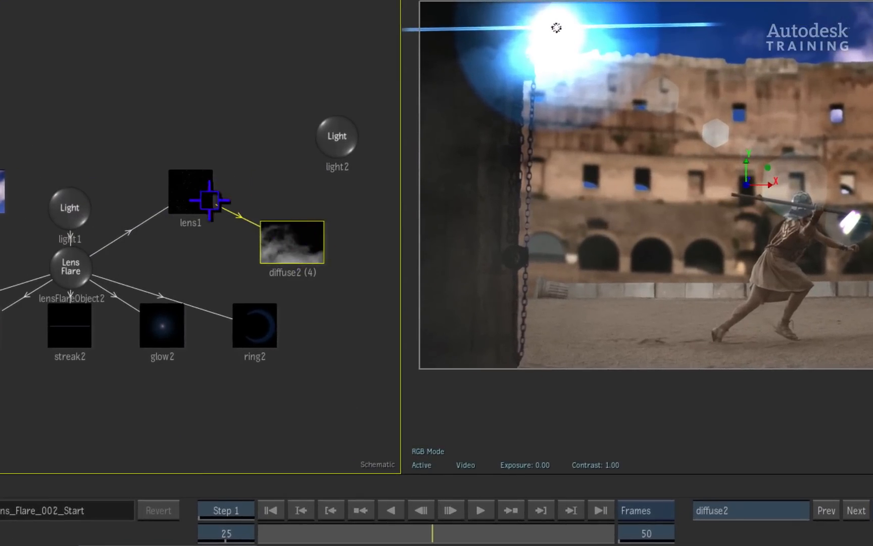
{"action": "left_click", "coordinate": [292, 242]}
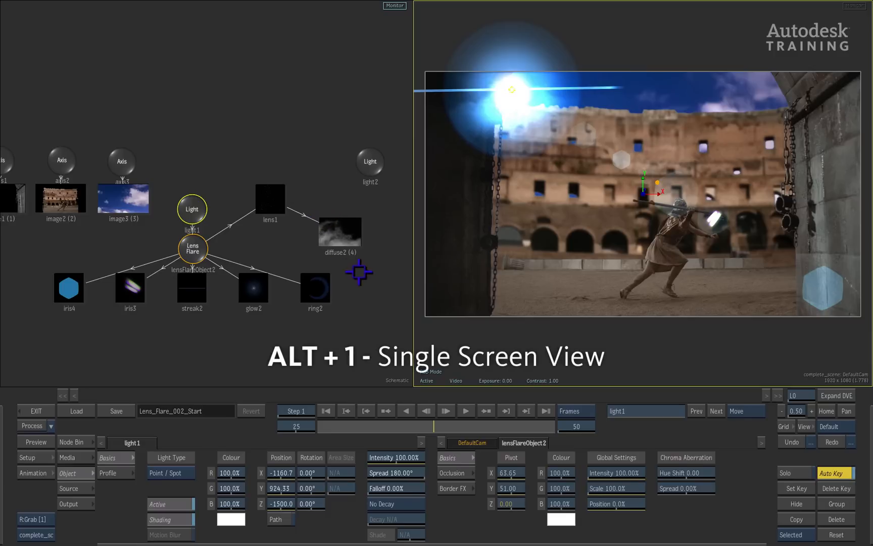
{"action": "key", "text": "alt+1"}
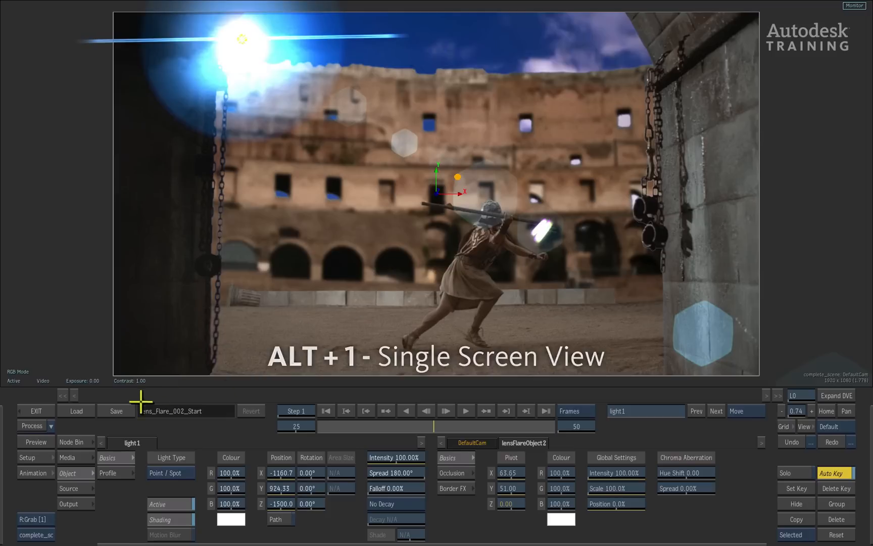
{"action": "left_click", "coordinate": [76, 410]}
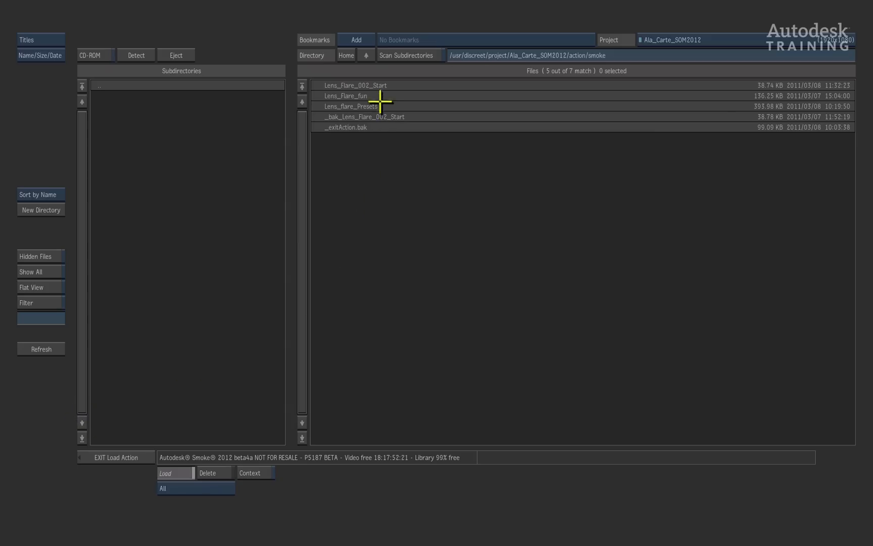
- Load the Lens_flare_Presets setup showing the 'Lens Flares' title lit by a blue flare
{"action": "left_click", "coordinate": [351, 106]}
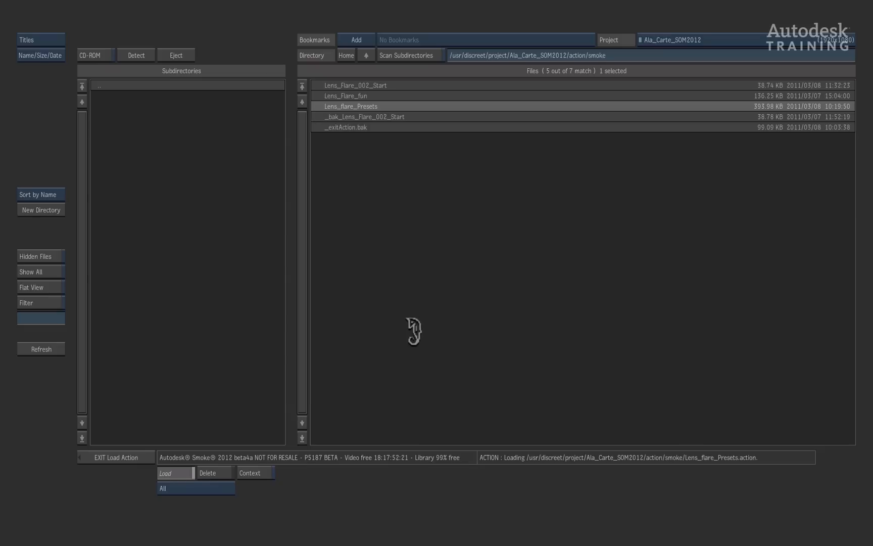
{"action": "left_click", "coordinate": [165, 472]}
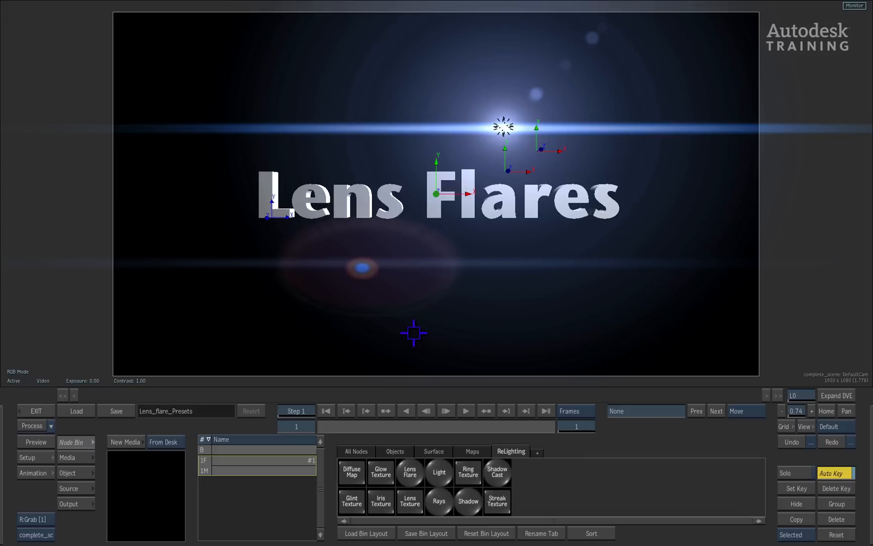